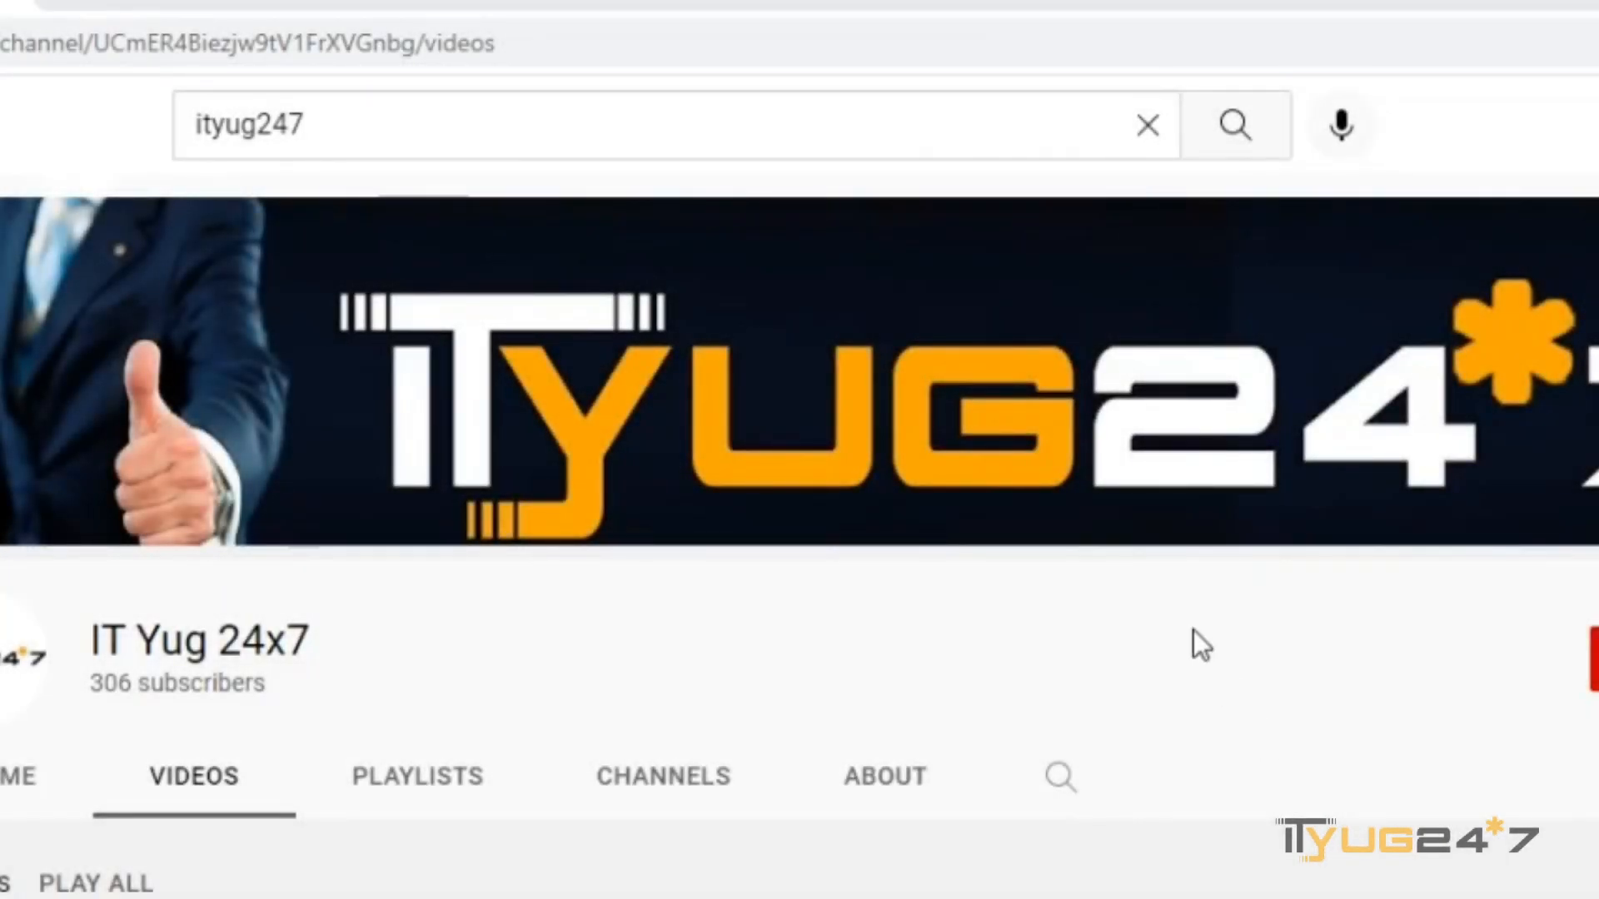
Reach Download Your Information through the profile menu's Your activity page
scroll("down", 3)
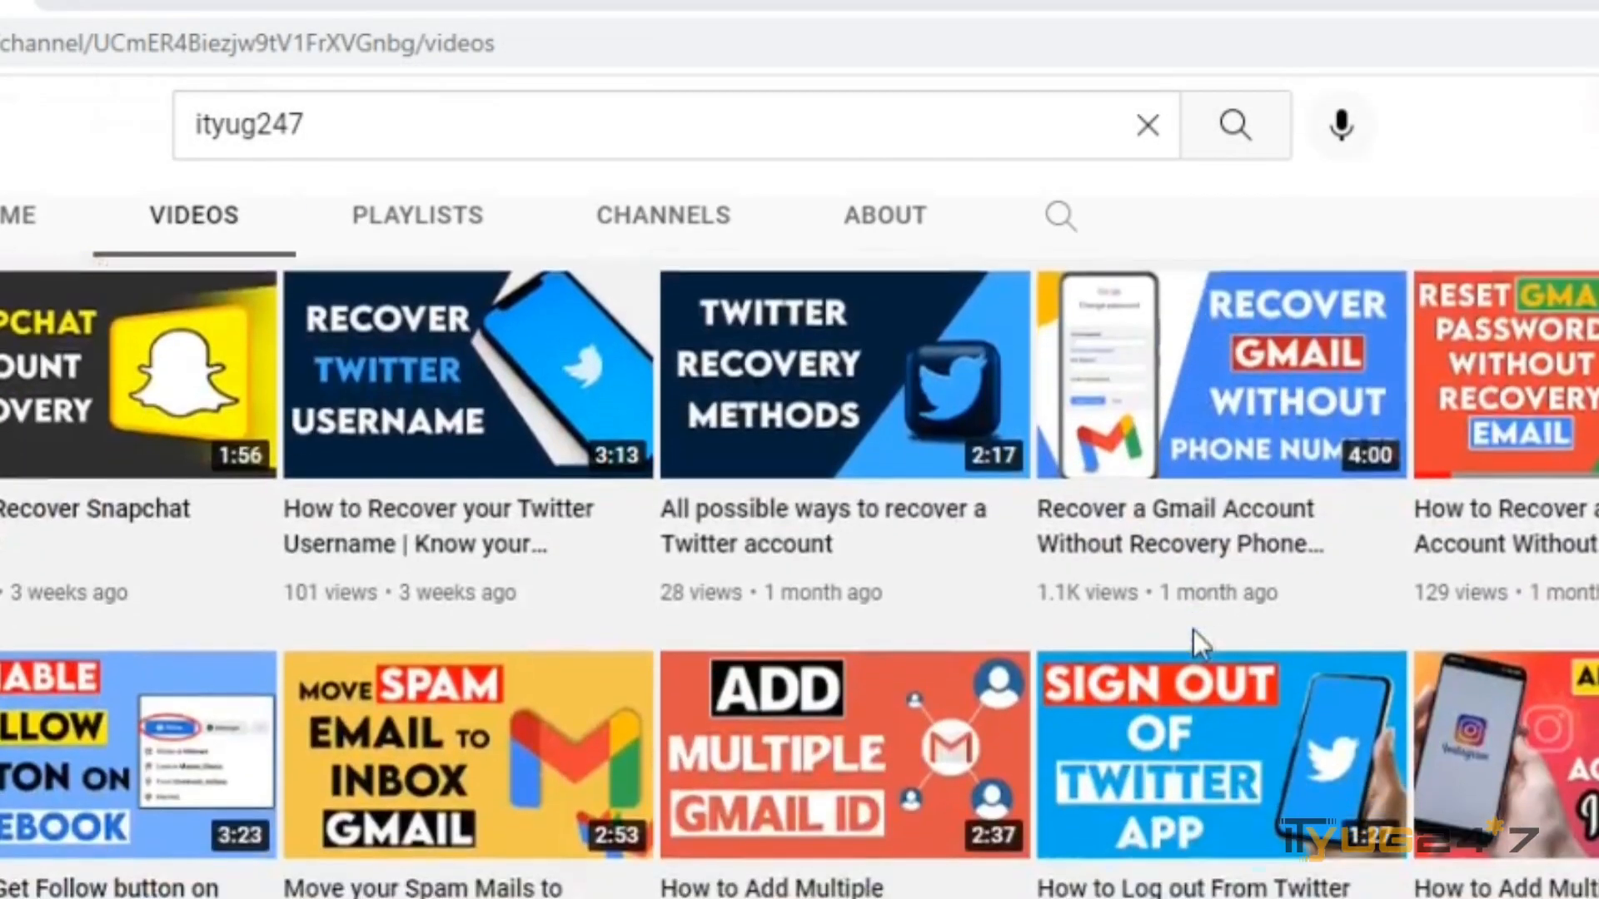
scroll("down", 3)
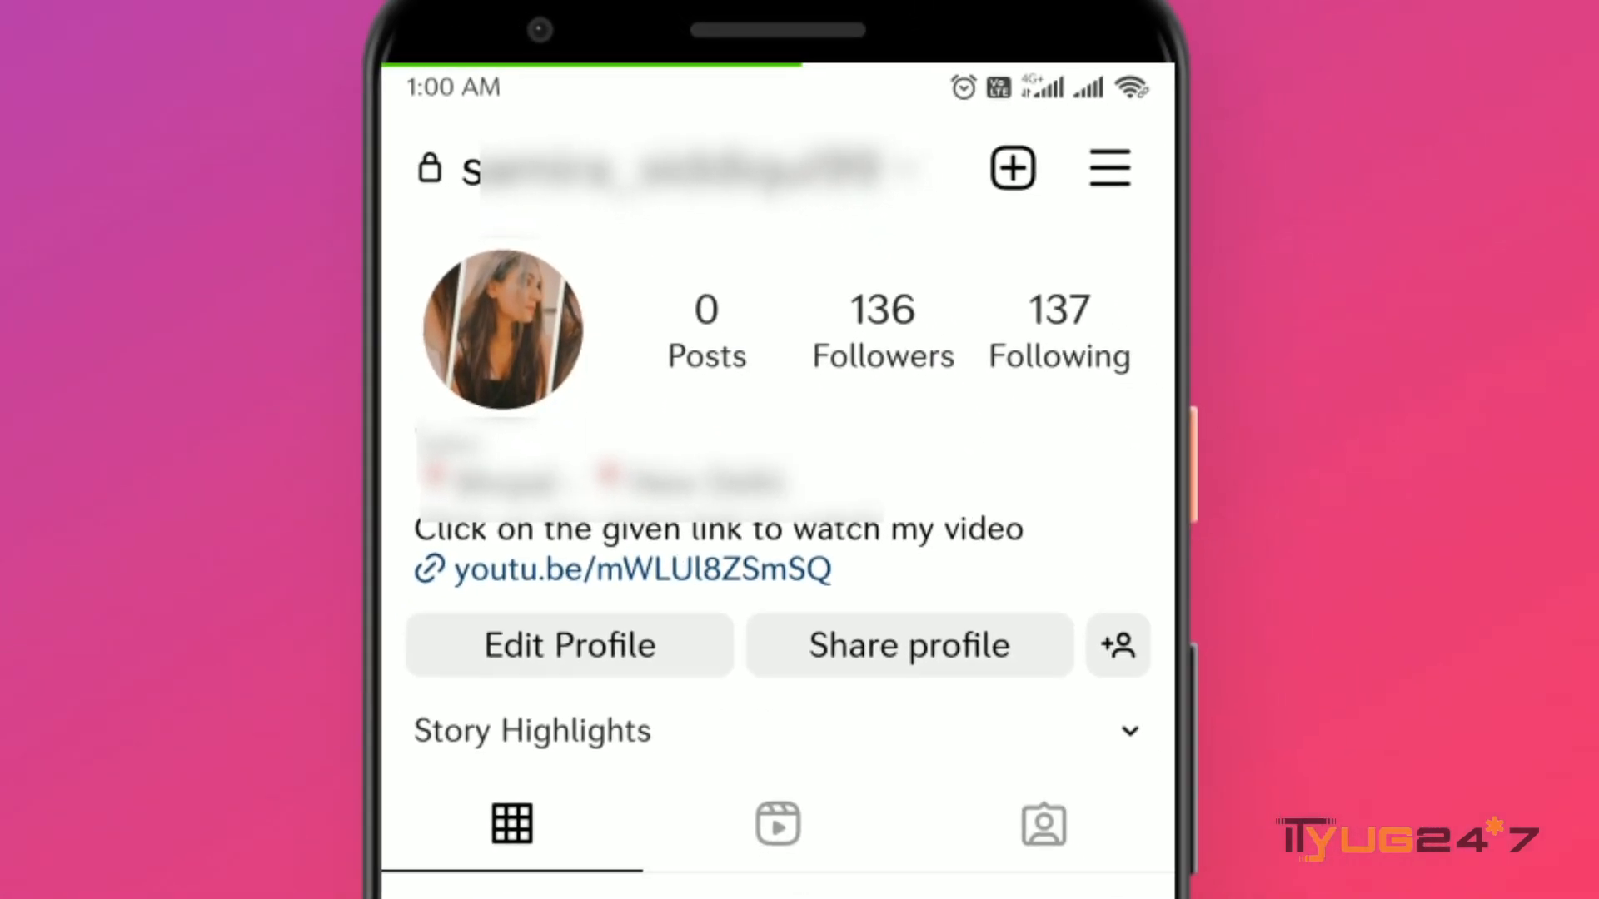
left_click(1109, 167)
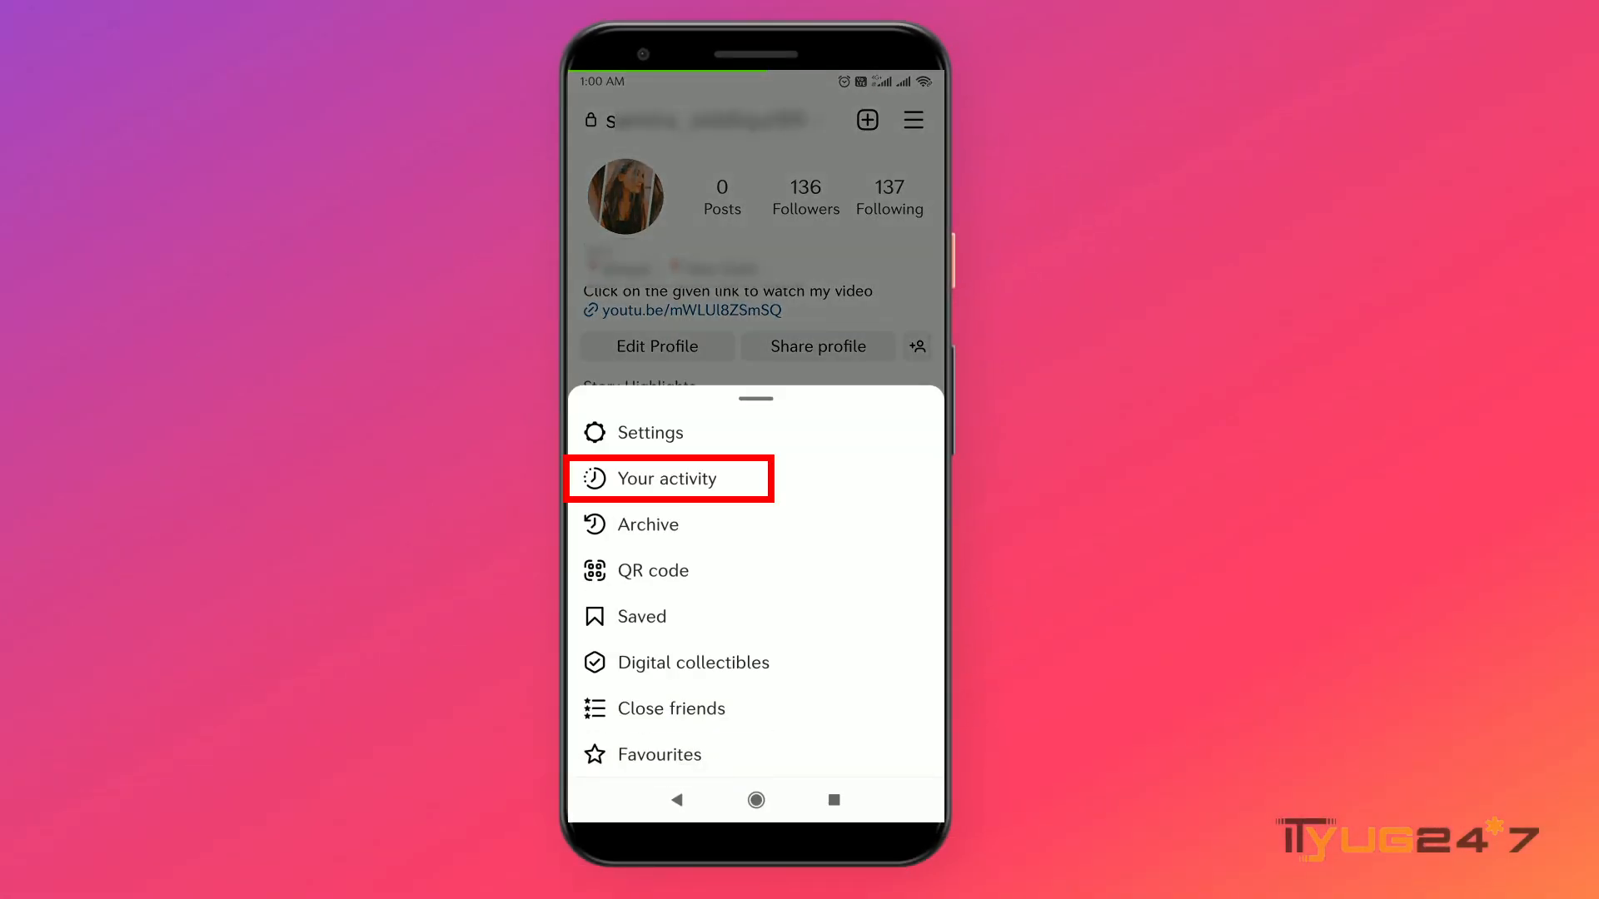
left_click(669, 478)
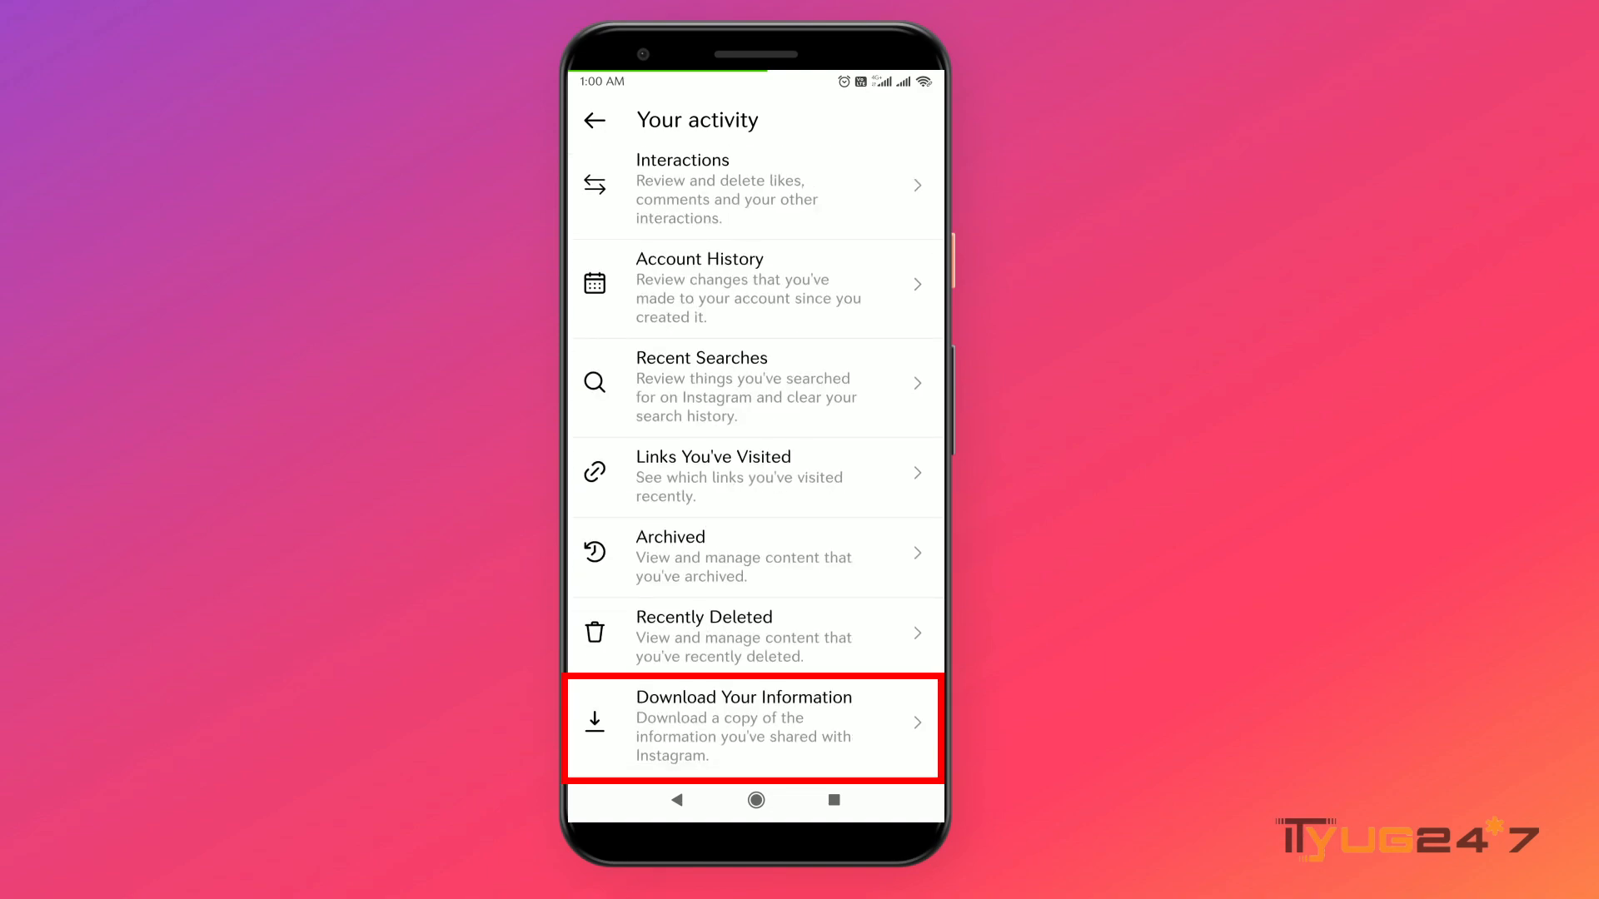
left_click(754, 726)
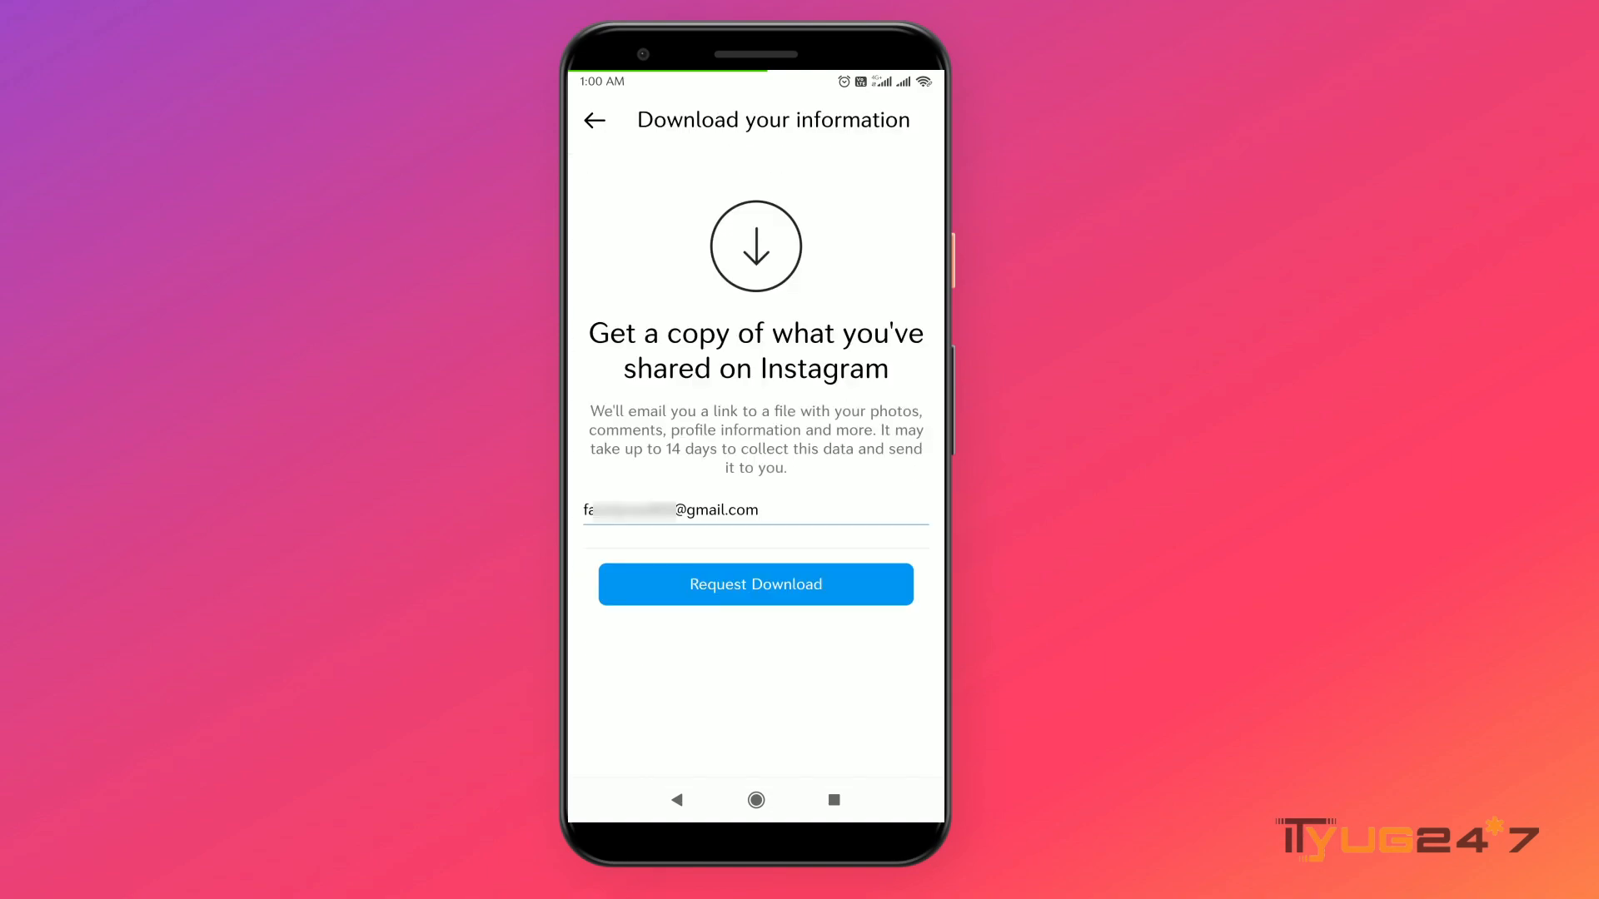